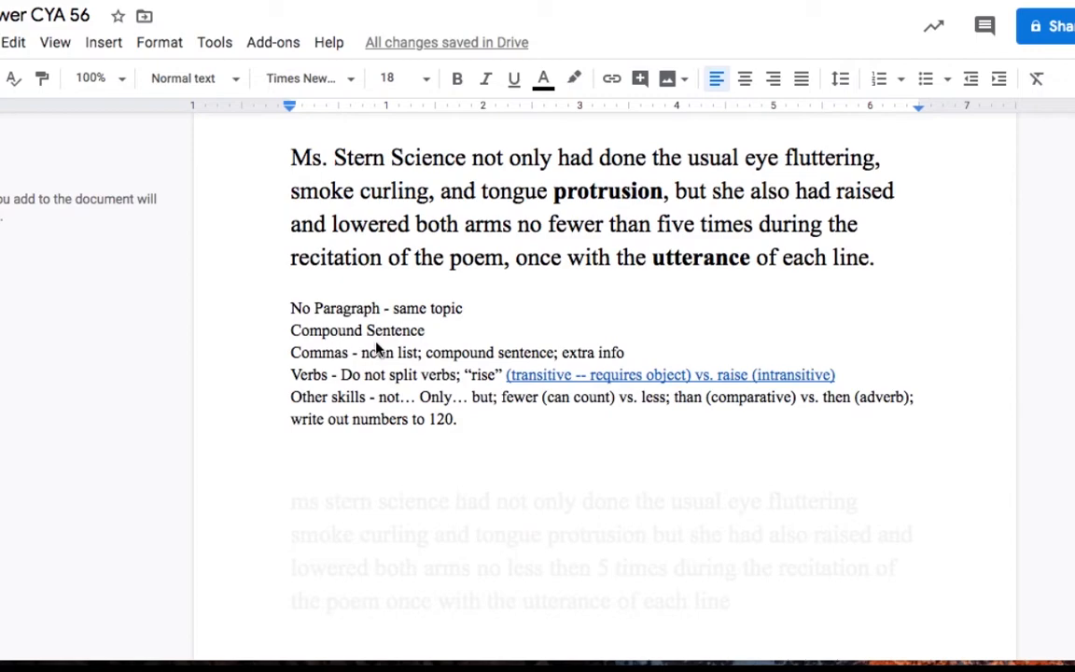
# - Highlight 'but' in the sentence, 'noun' in the commas note, and a line of text
pyautogui.doubleClick(687, 191)
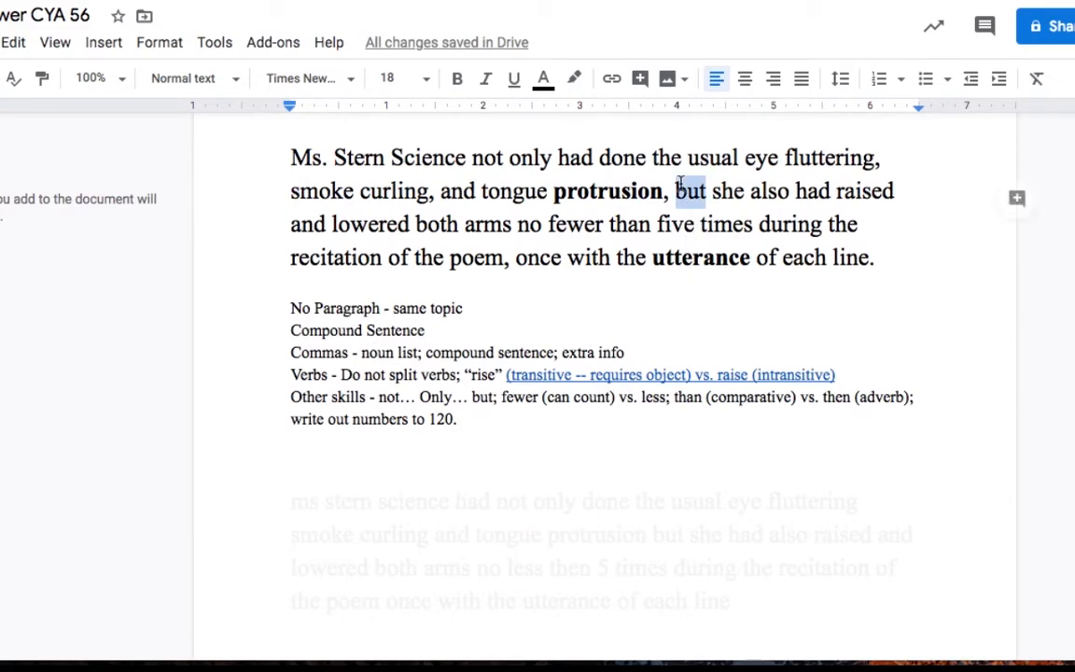
pyautogui.moveTo(499, 337)
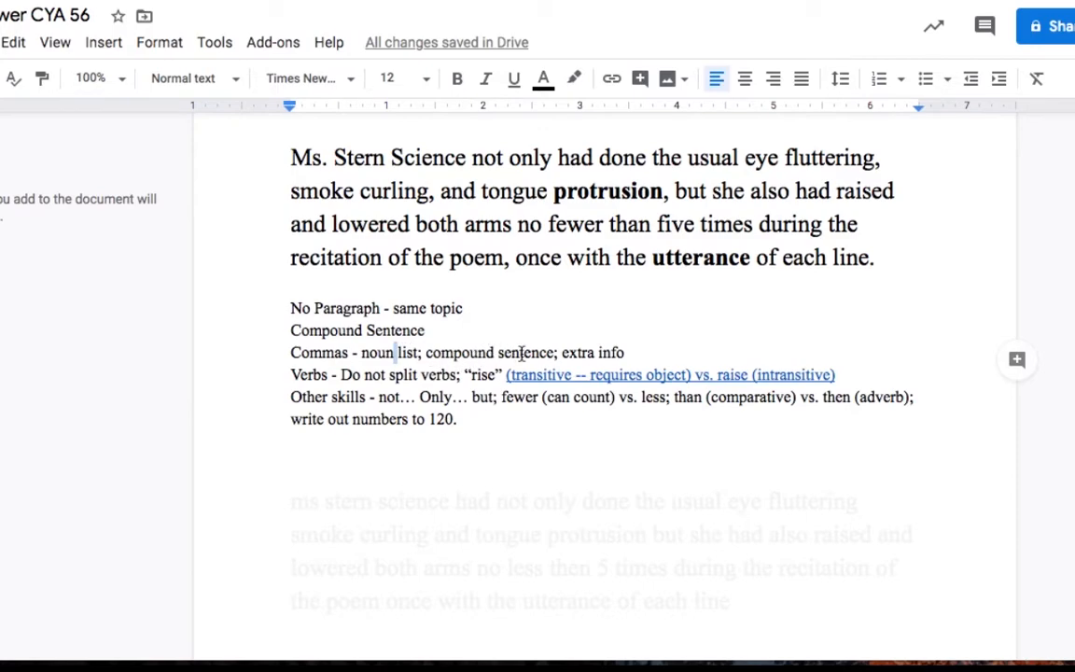
pyautogui.doubleClick(577, 352)
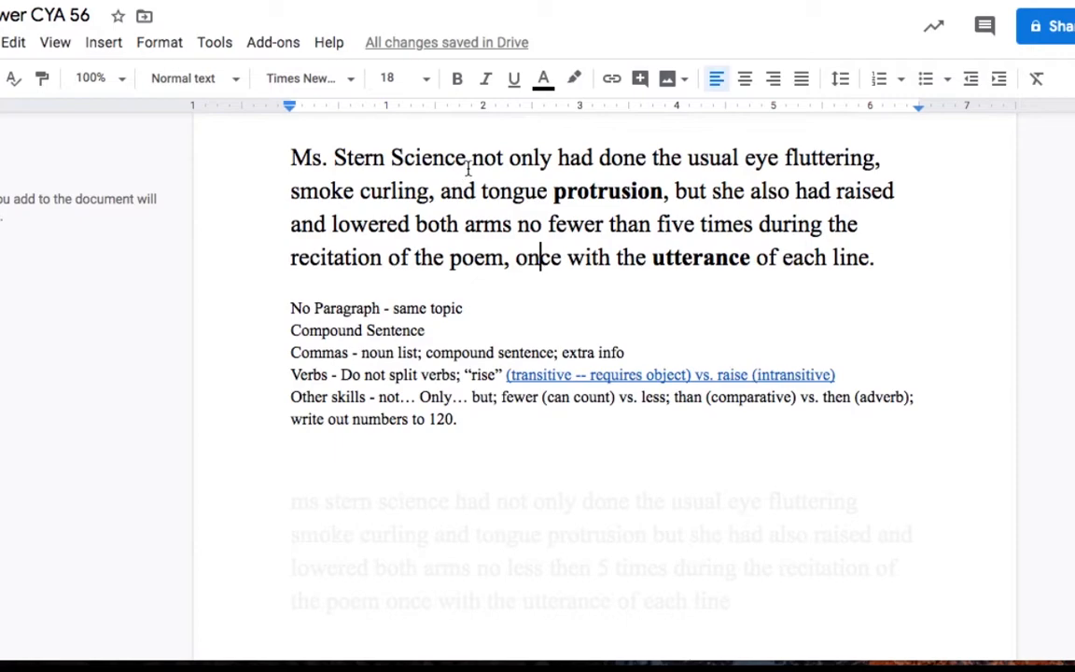
pyautogui.moveTo(470, 156); pyautogui.dragTo(630, 157)
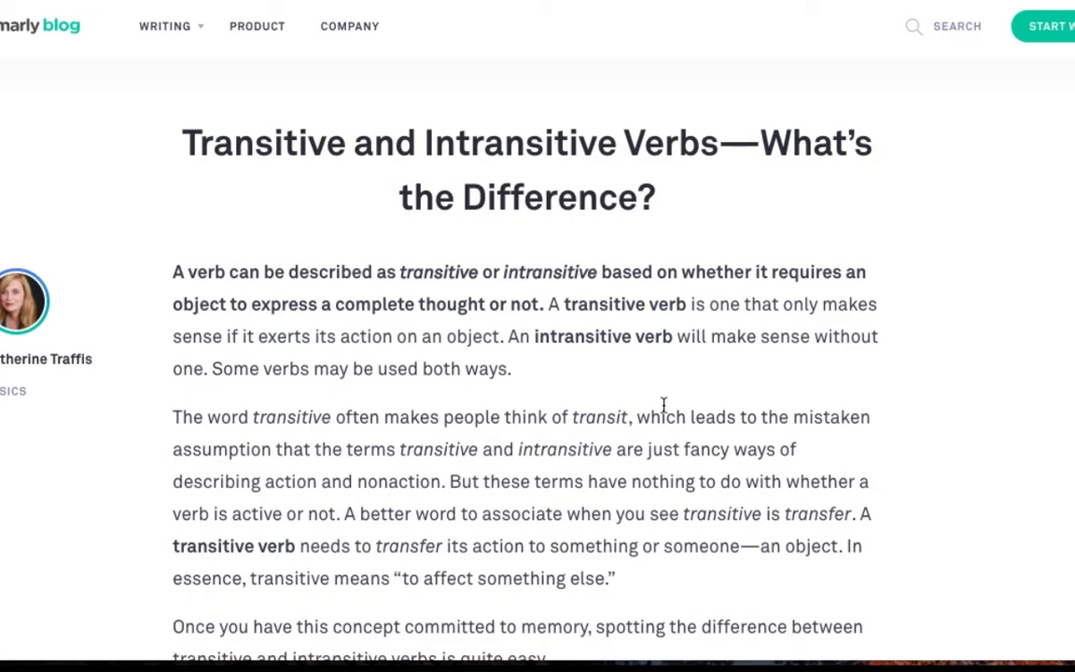
pyautogui.moveTo(663, 405)
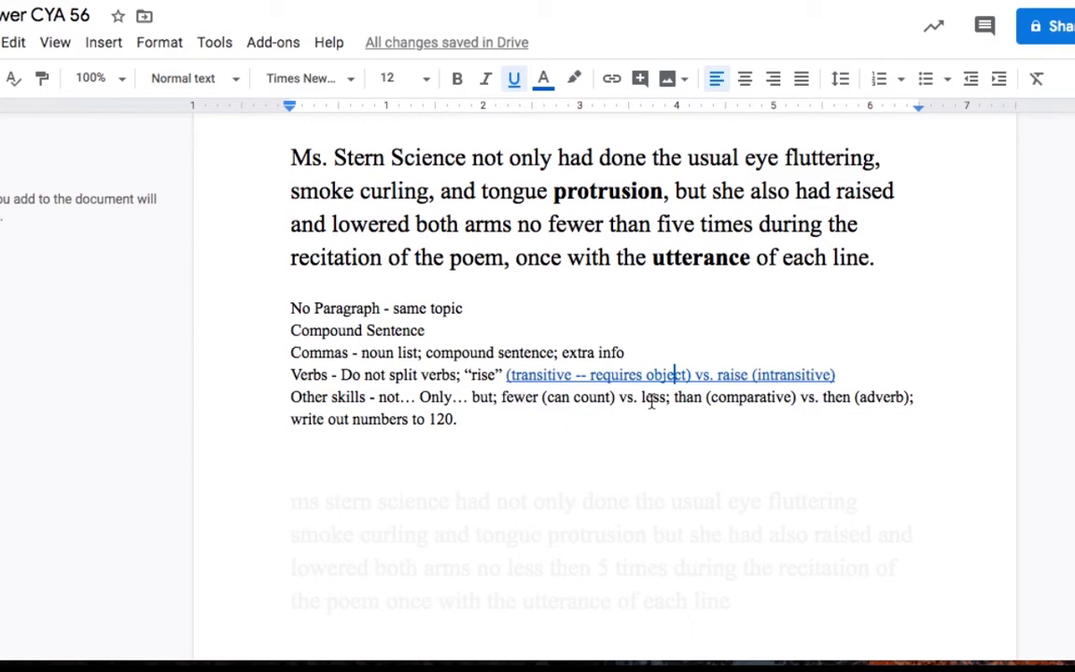
# - Highlight 'less' and 'than' in the Other skills comparison note
pyautogui.doubleClick(650, 396)
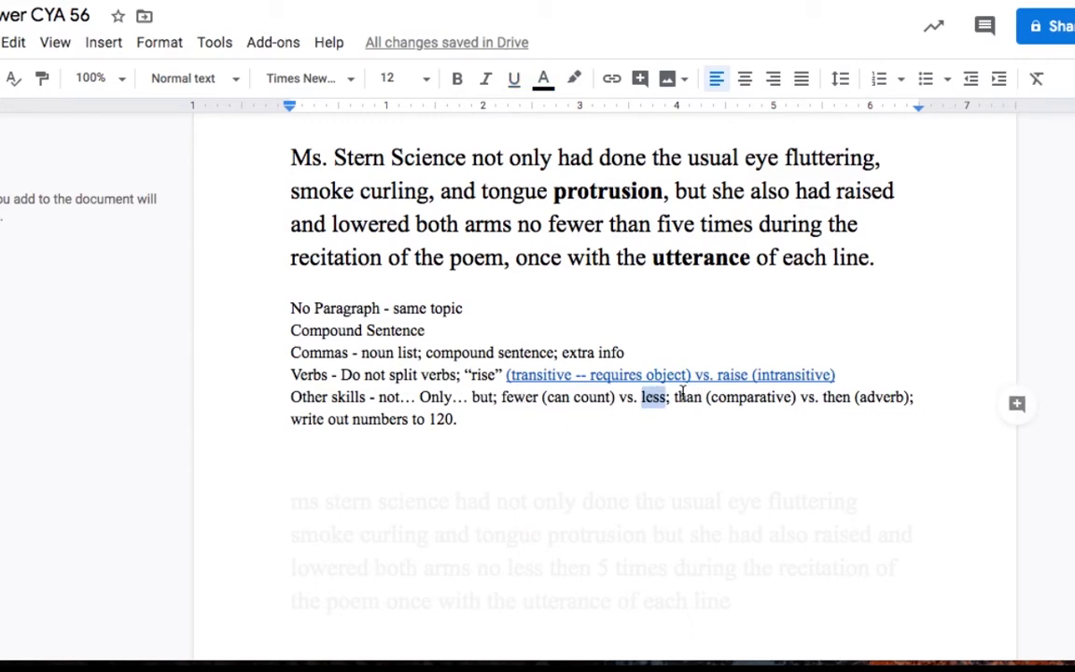
pyautogui.doubleClick(688, 396)
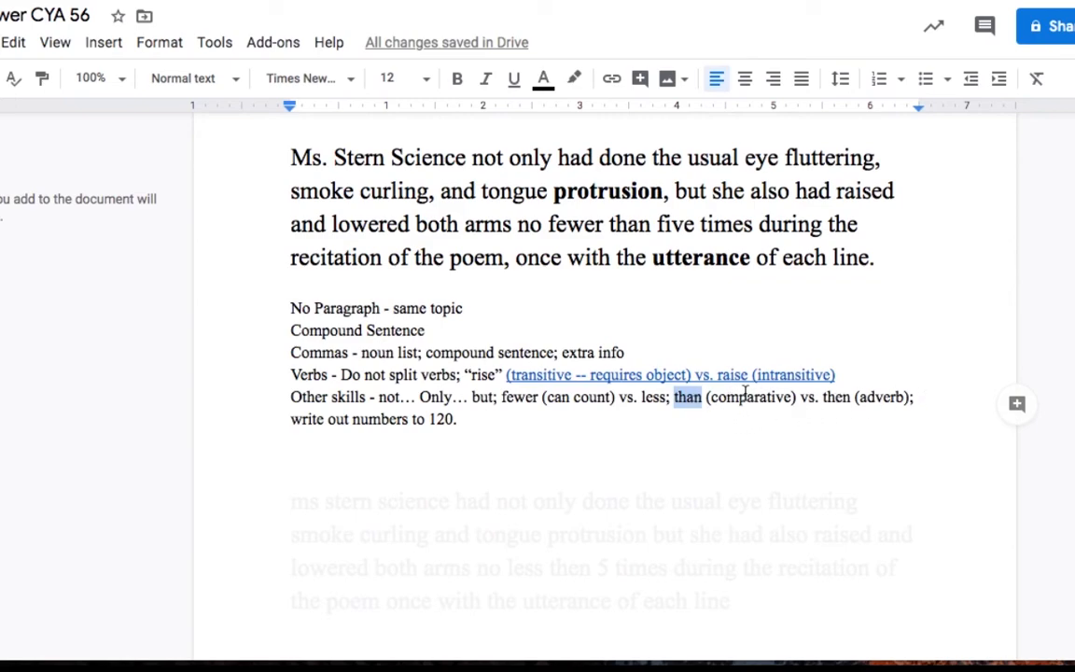
pyautogui.moveTo(843, 398)
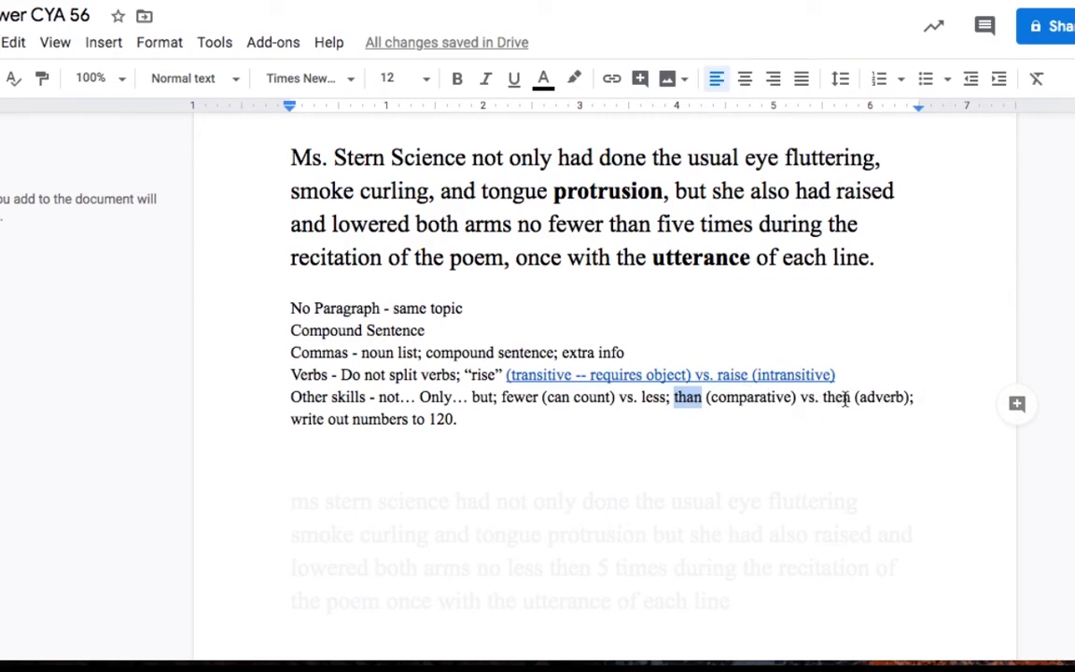